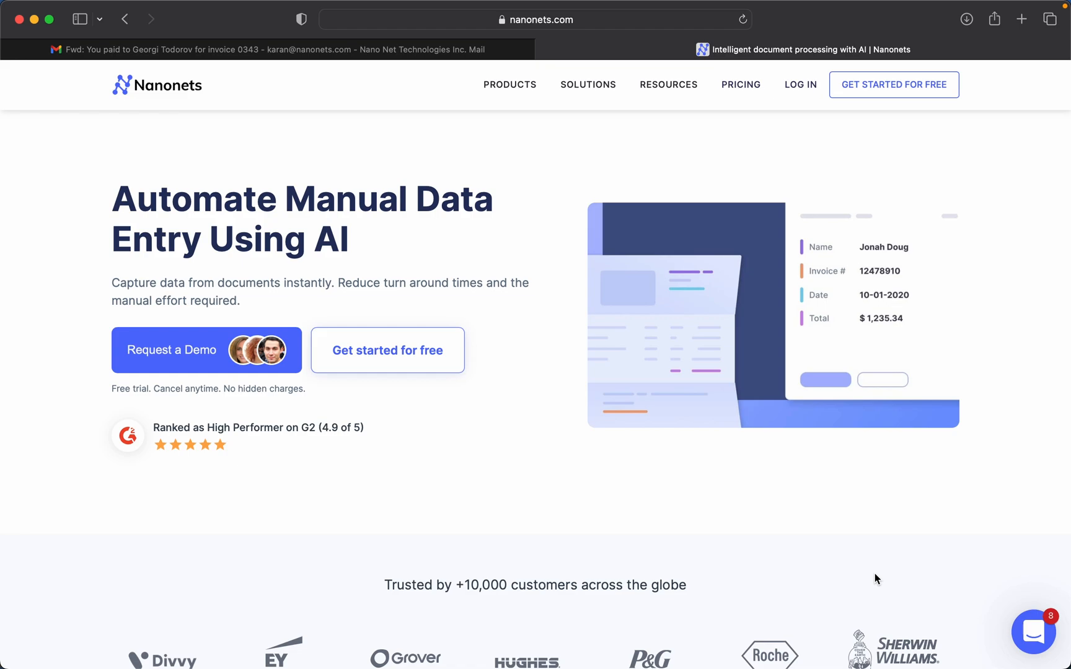
mouse_move(697, 473)
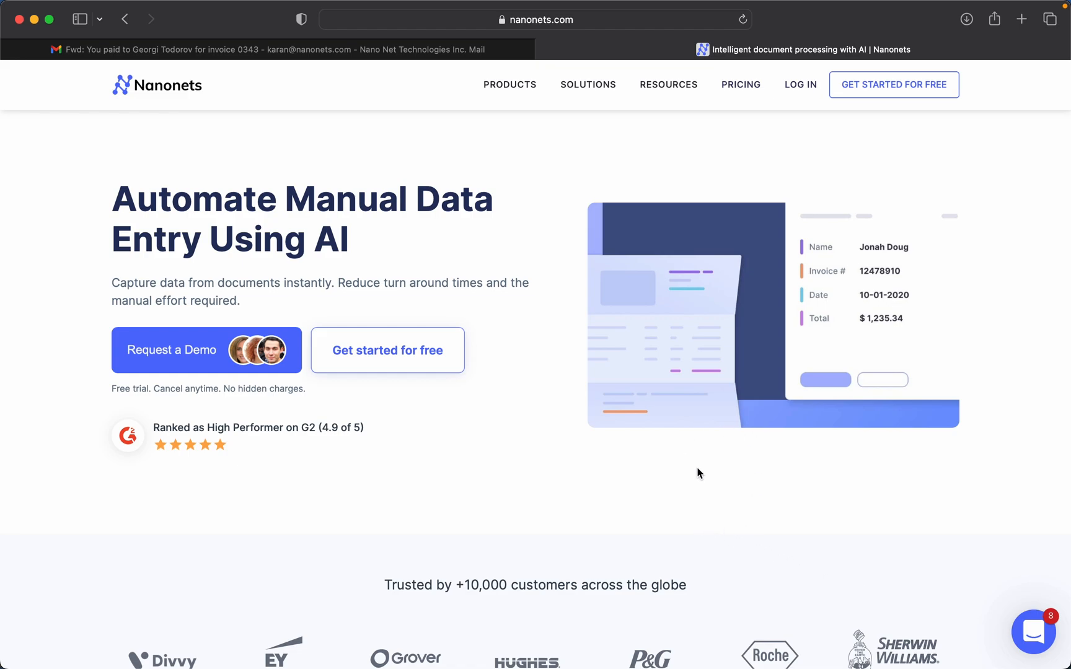
mouse_move(841, 130)
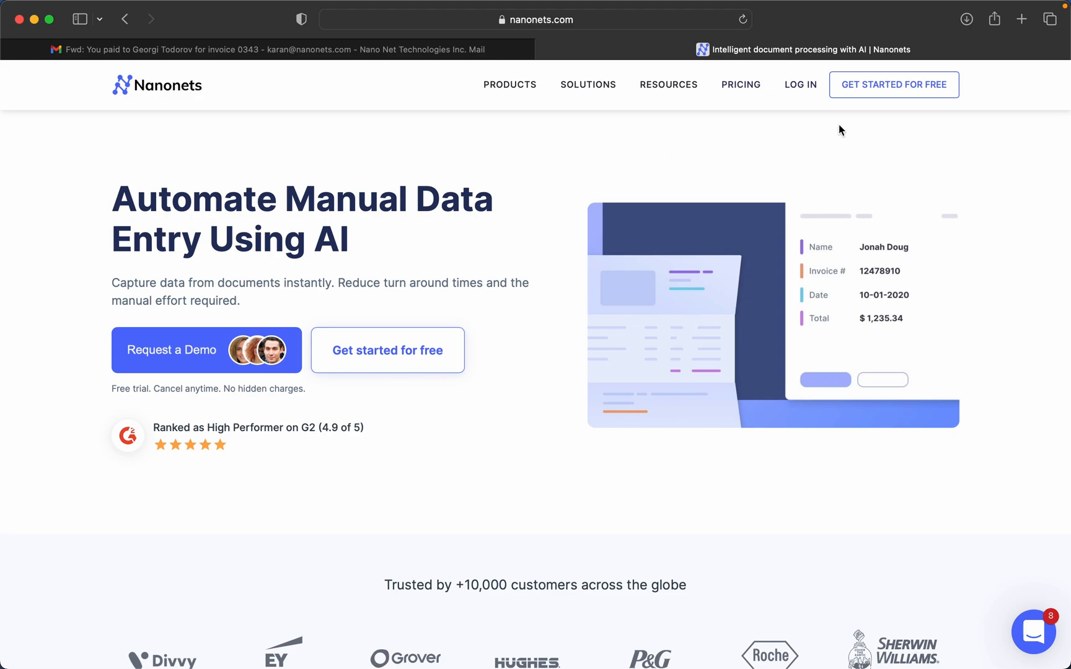
Start a free Nanonets account via 'Get Started for Free' on the homepage
click(892, 85)
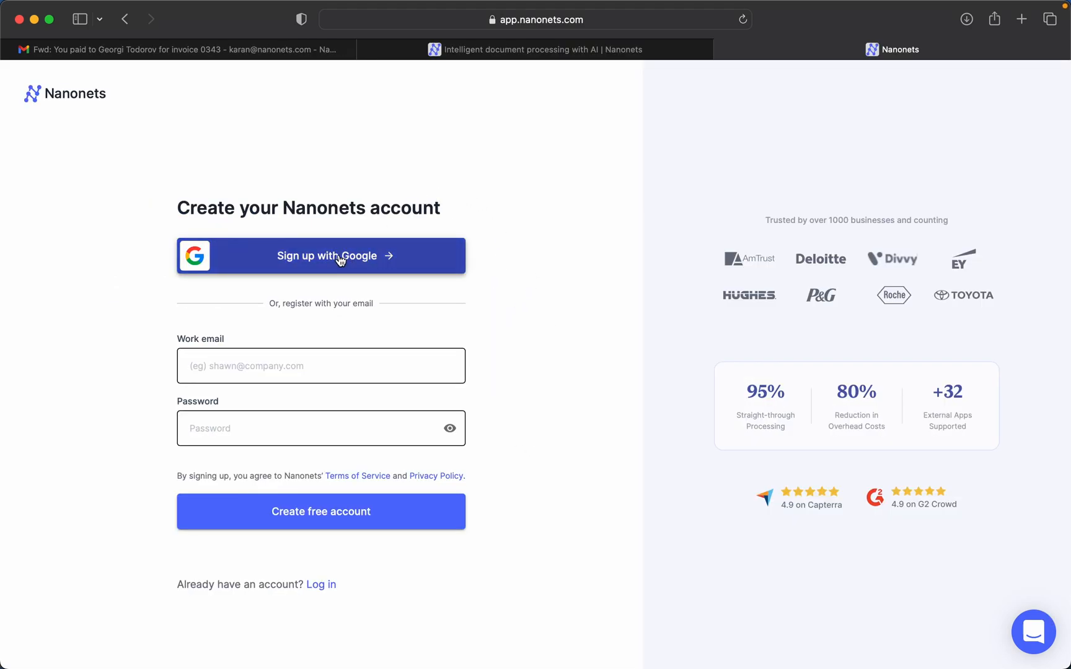
Sign up with Google using the work account
click(321, 256)
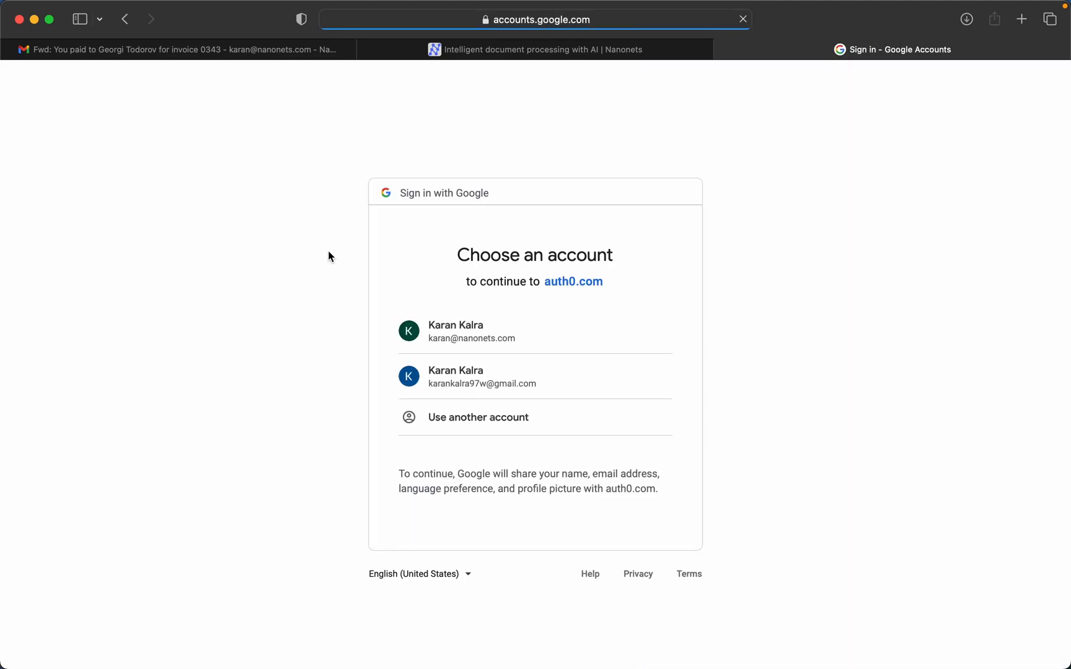
click(470, 331)
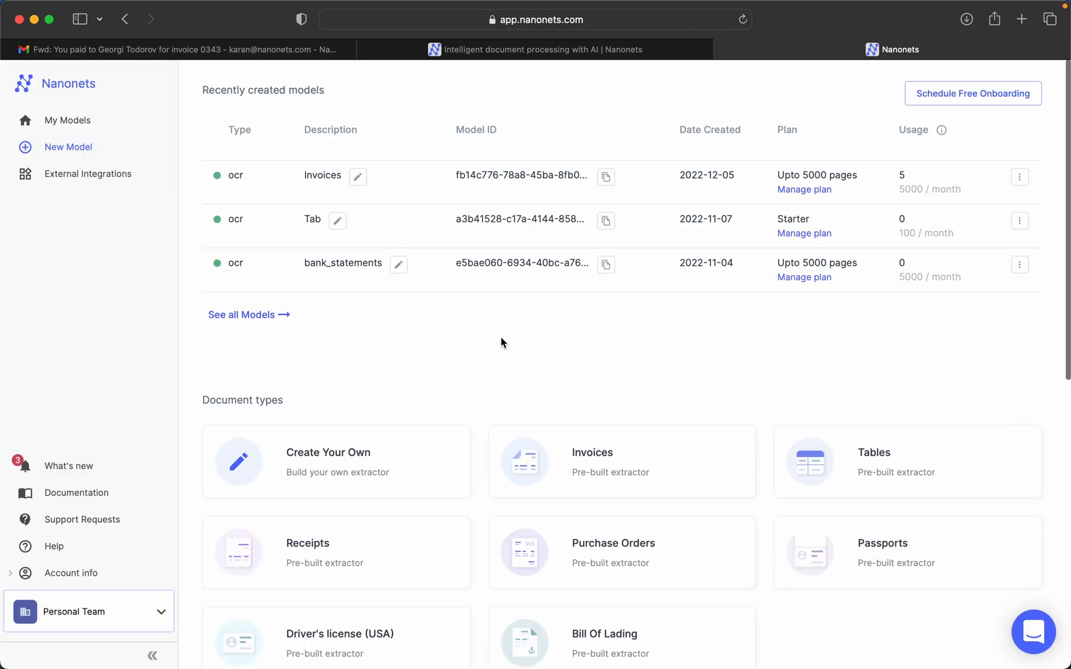
mouse_move(485, 360)
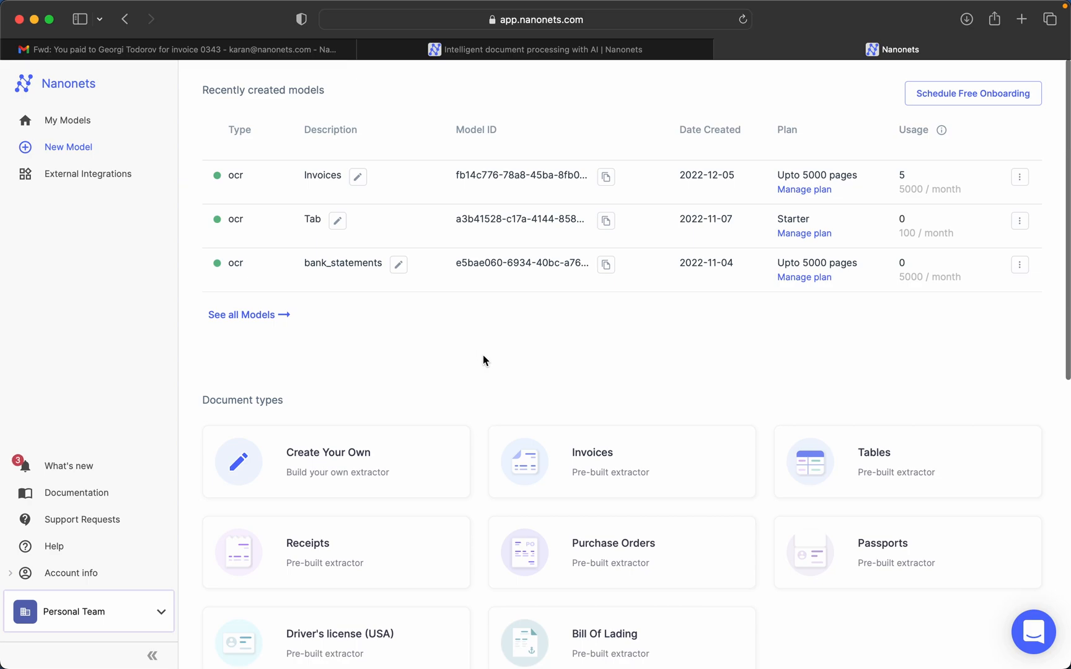
Scroll the dashboard down to the Document types section
scroll(down, 3)
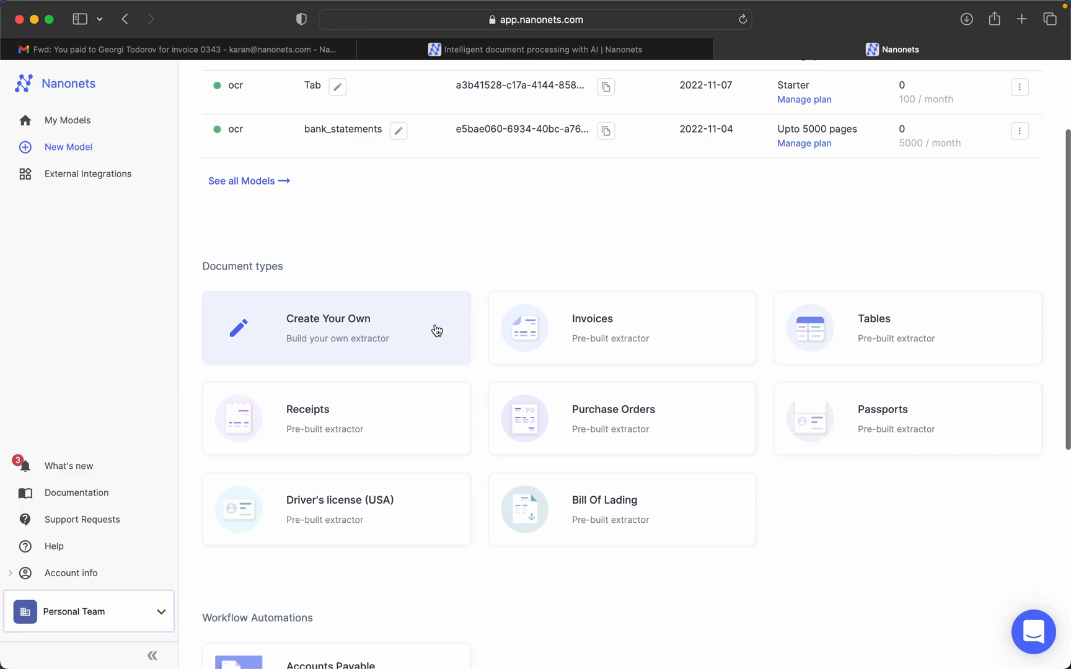
mouse_move(486, 338)
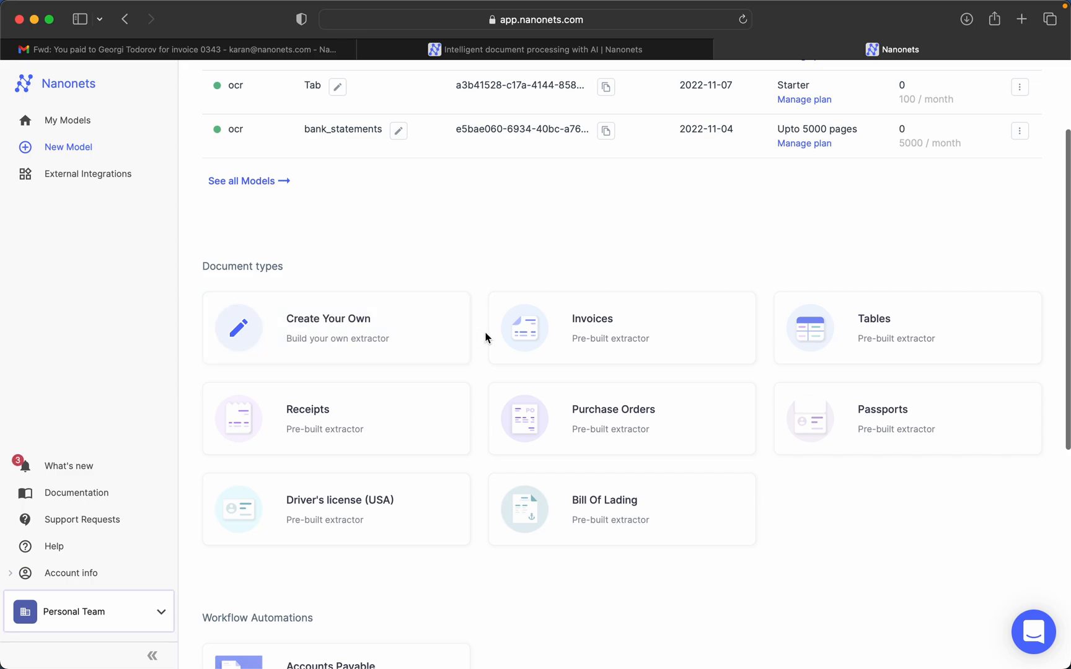
mouse_move(543, 423)
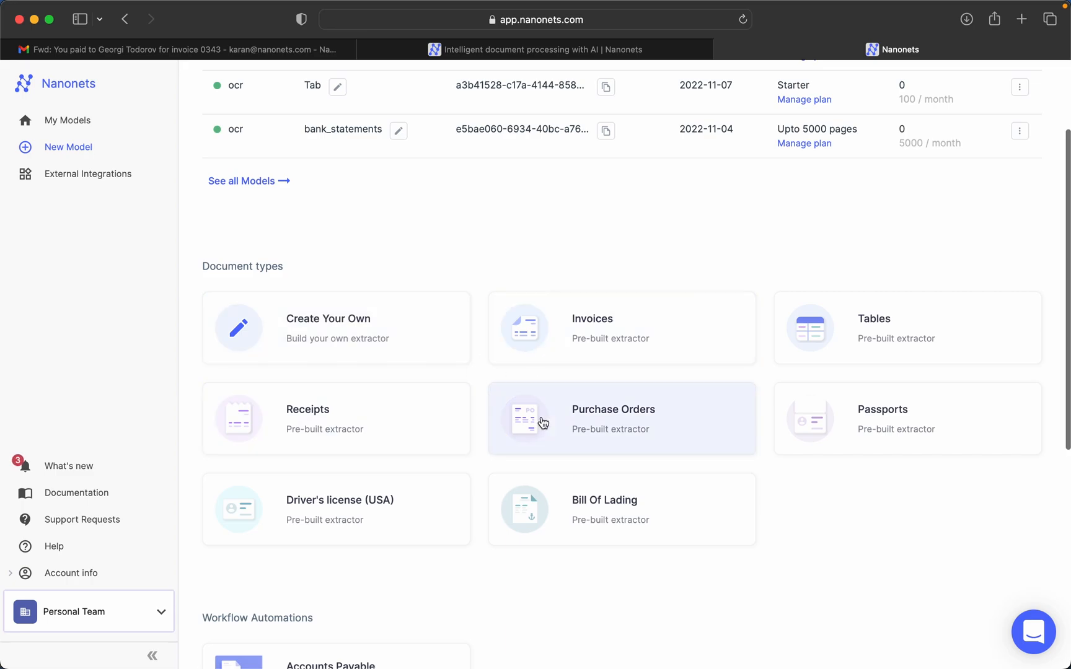
mouse_move(731, 352)
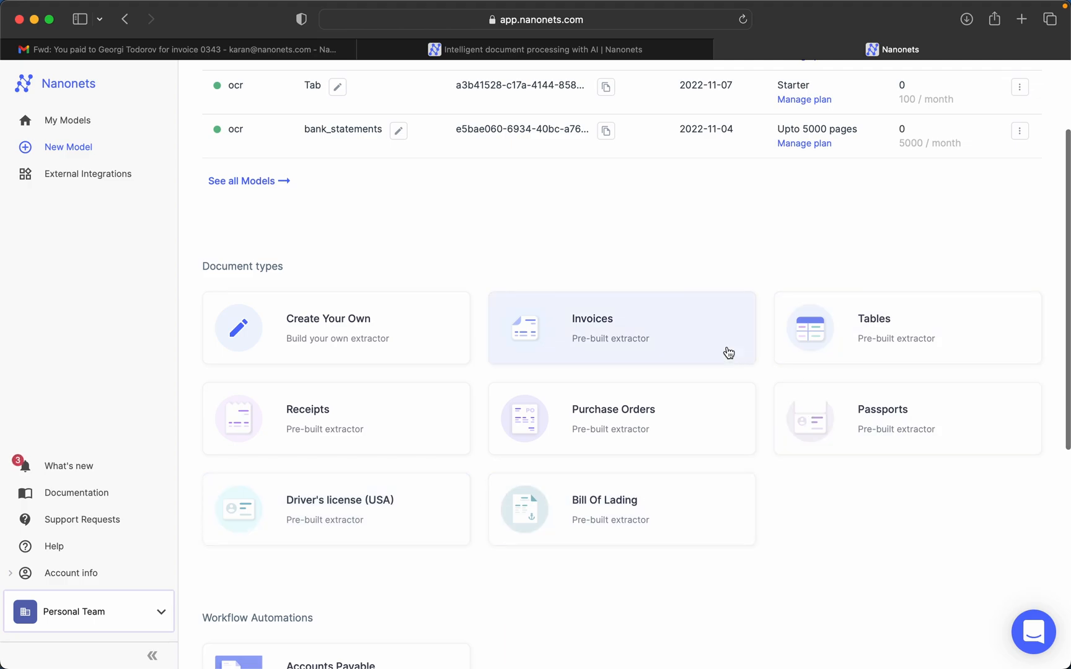
mouse_move(691, 323)
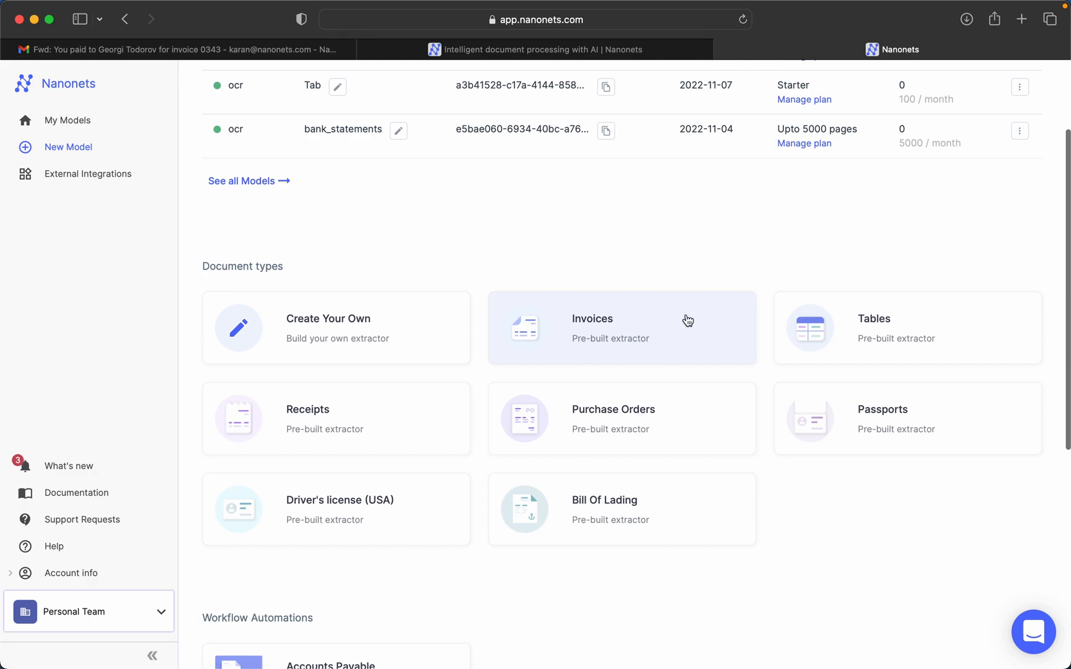
mouse_move(681, 335)
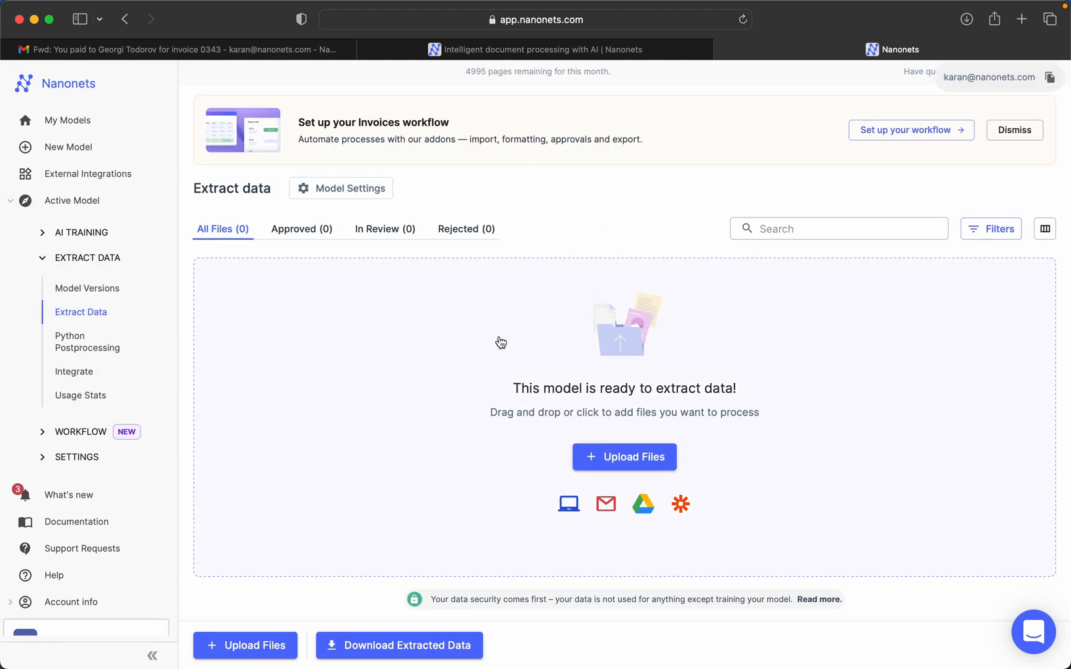
mouse_move(441, 369)
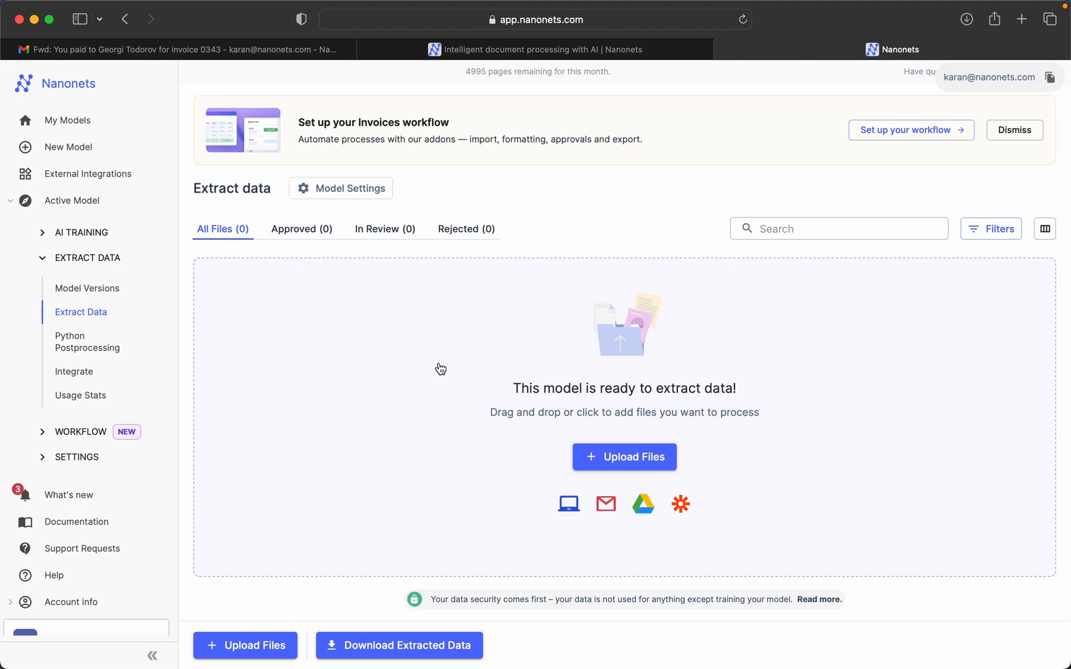
mouse_move(449, 361)
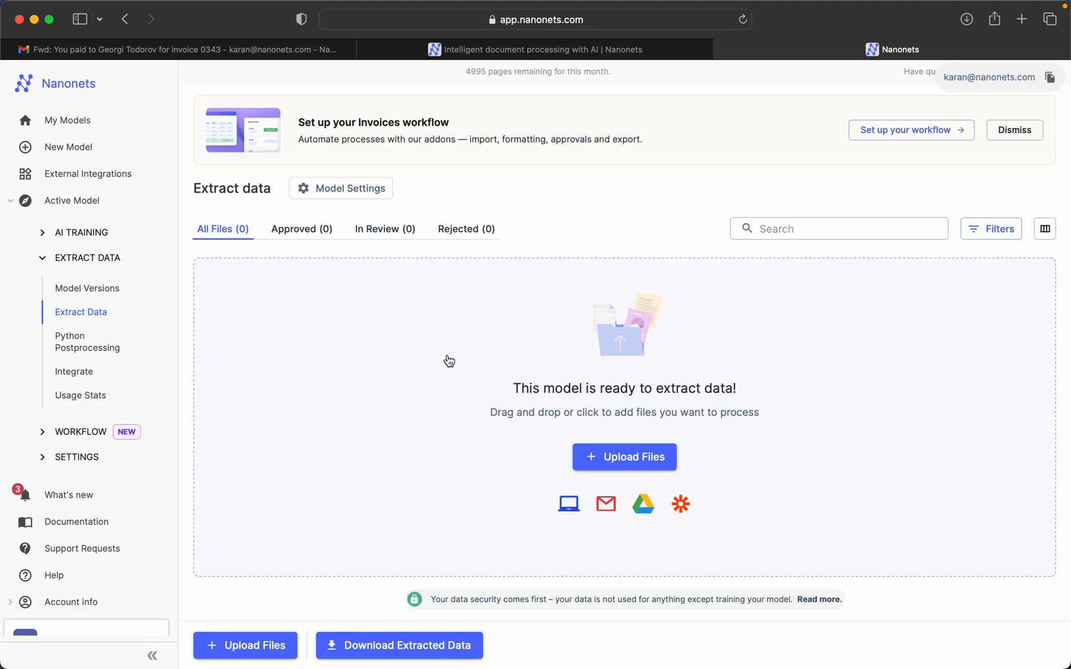
click(622, 456)
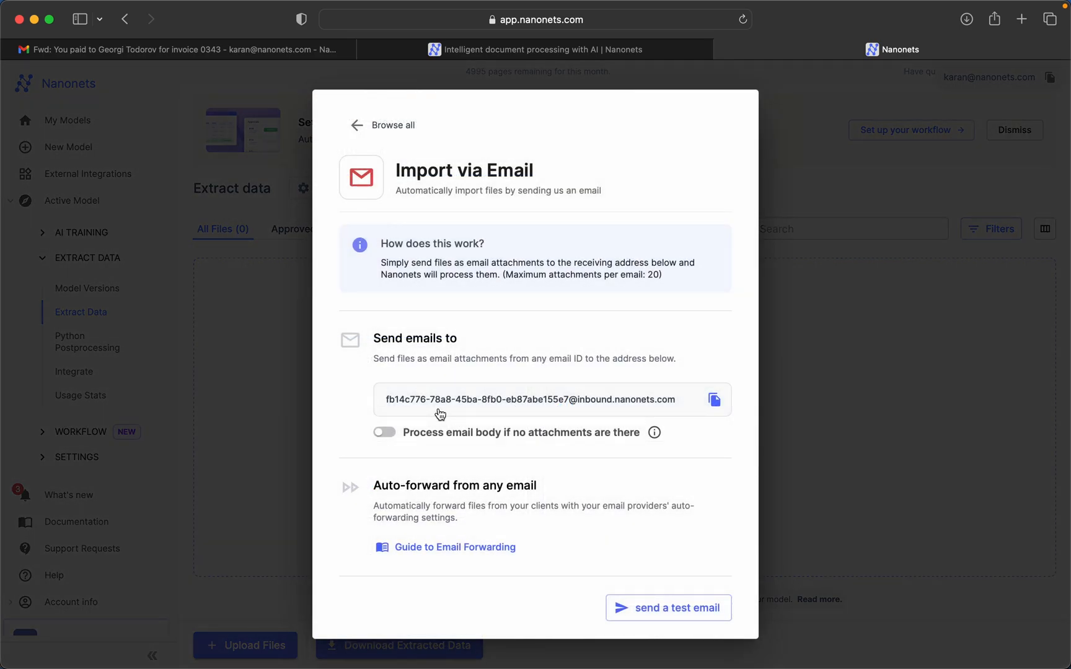
mouse_move(390, 380)
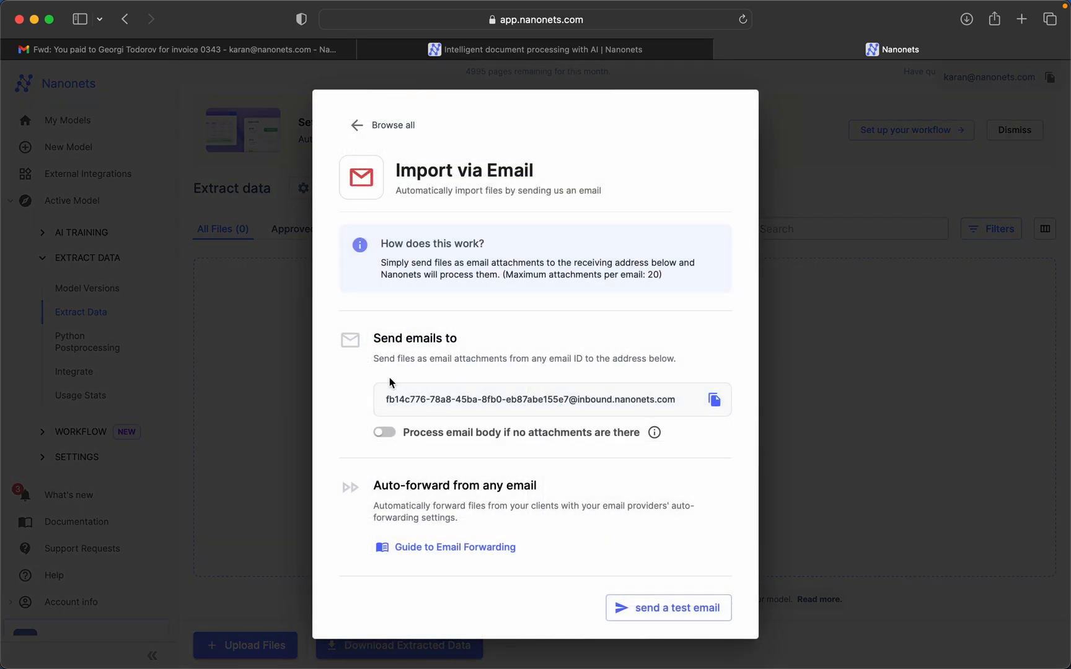
mouse_move(569, 387)
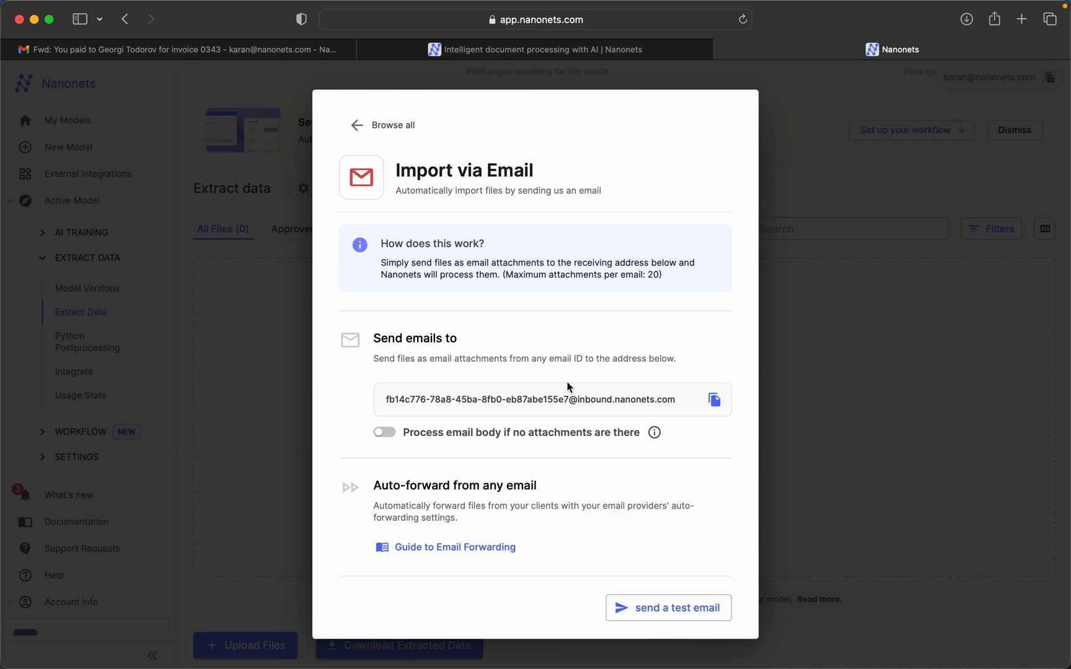
mouse_move(675, 384)
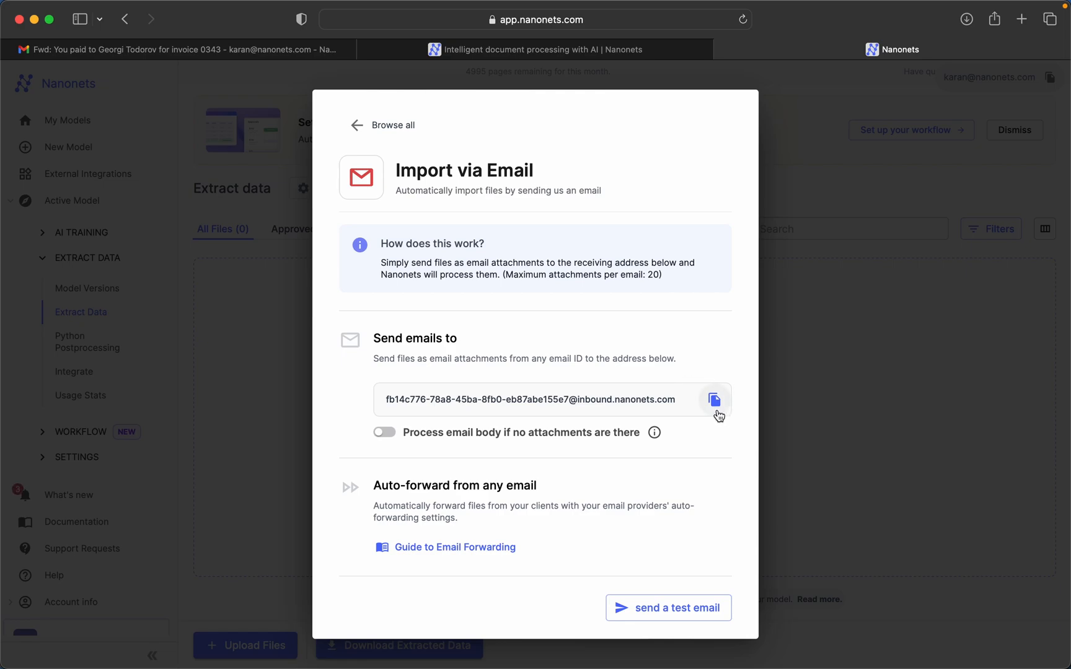
Copy the inbound email address, enable email-body processing, and start forwarding the PayPal email
click(714, 399)
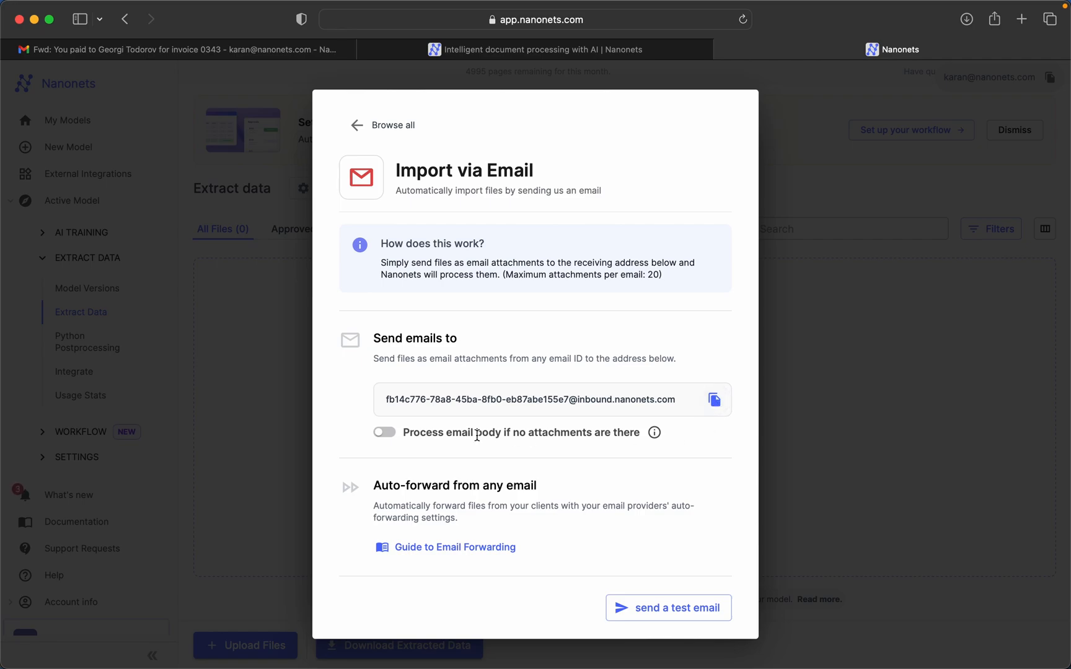
click(383, 431)
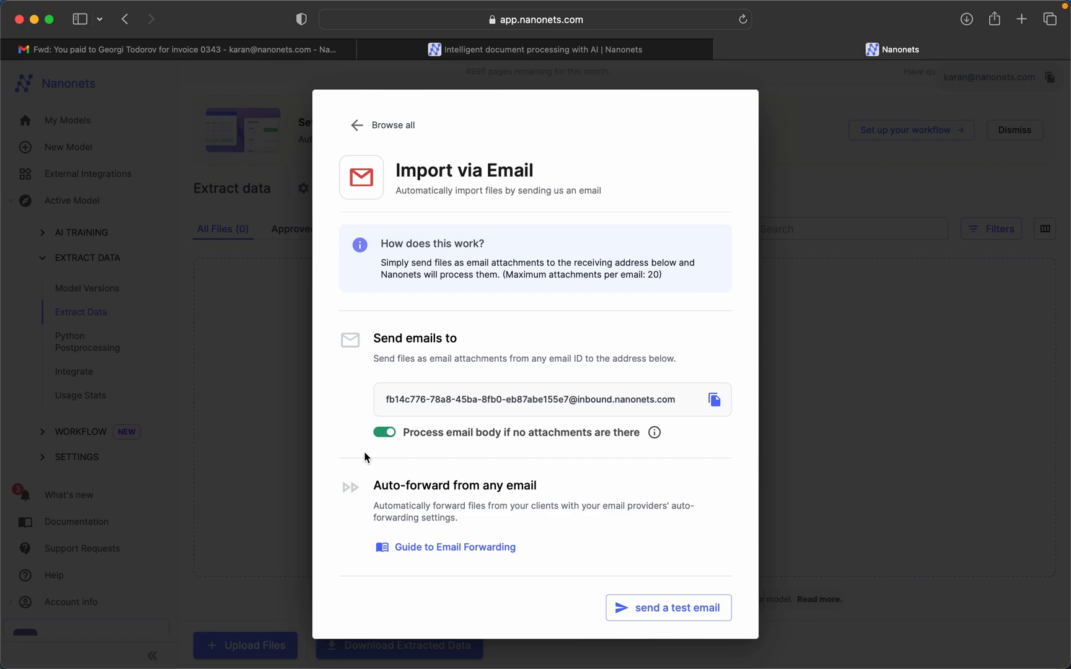
click(175, 49)
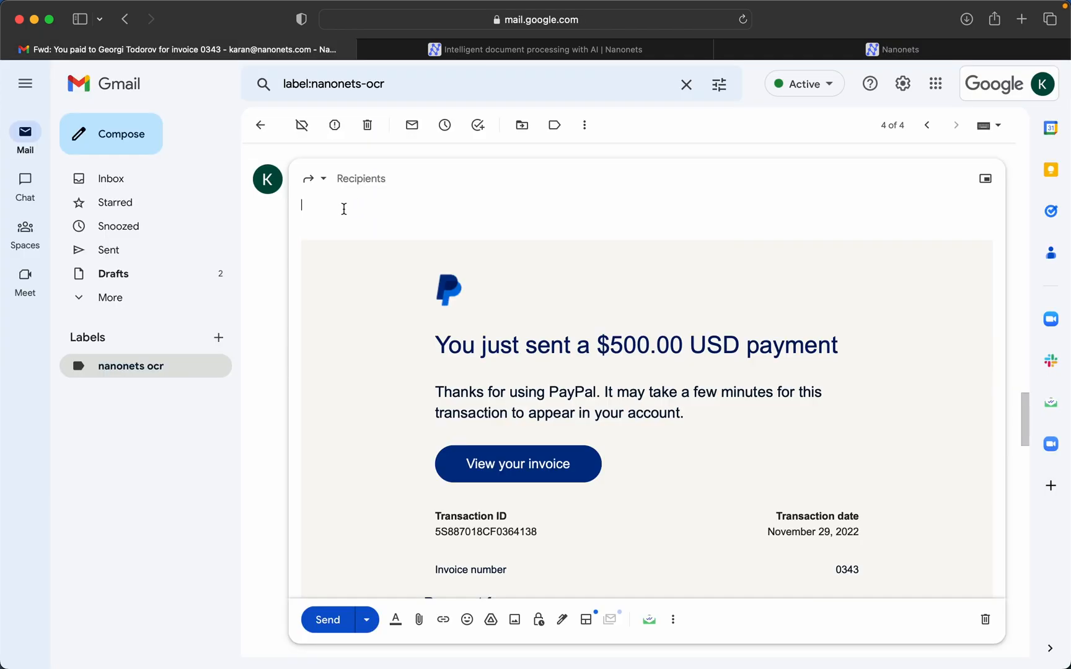
mouse_move(348, 210)
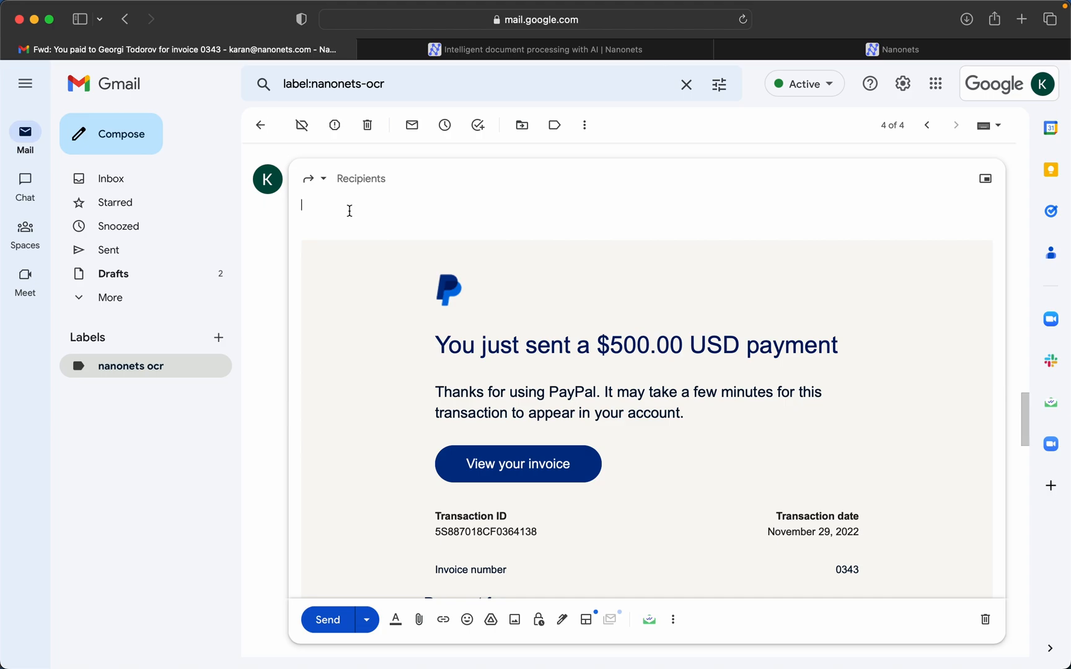
Address the PayPal $500.00 forward to the Nanonets inbound email and send it
click(360, 178)
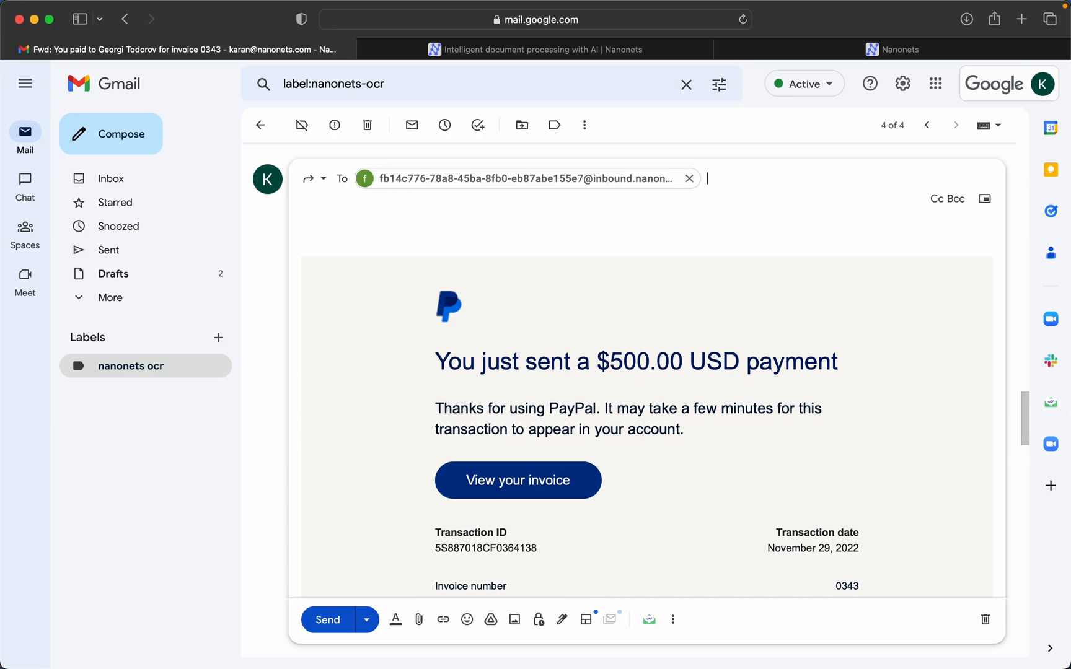
click(327, 620)
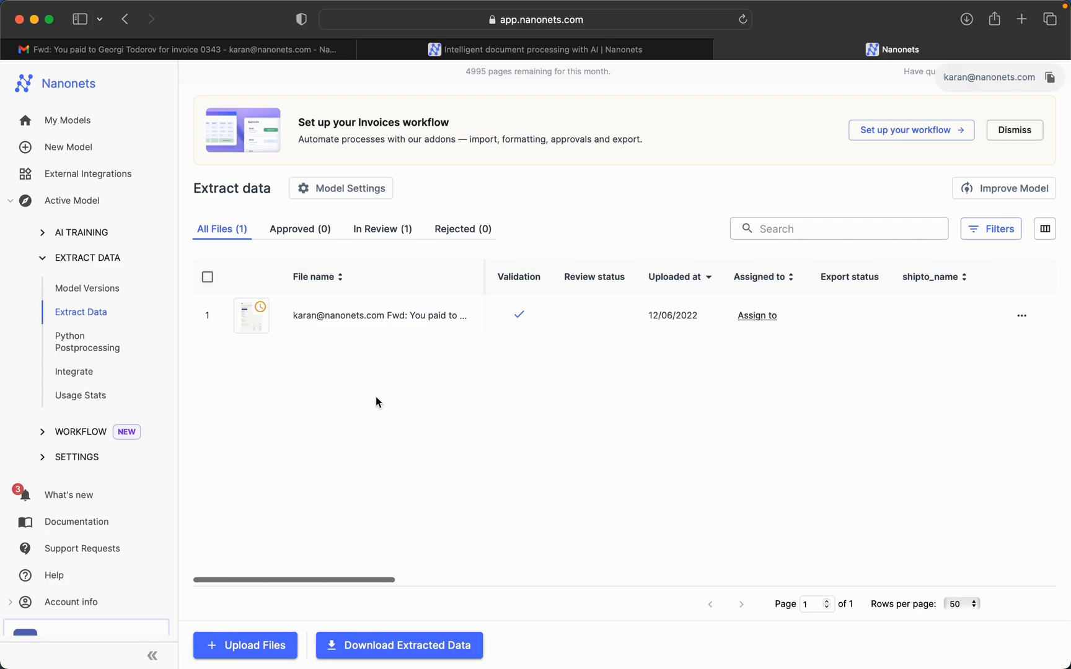
mouse_move(355, 420)
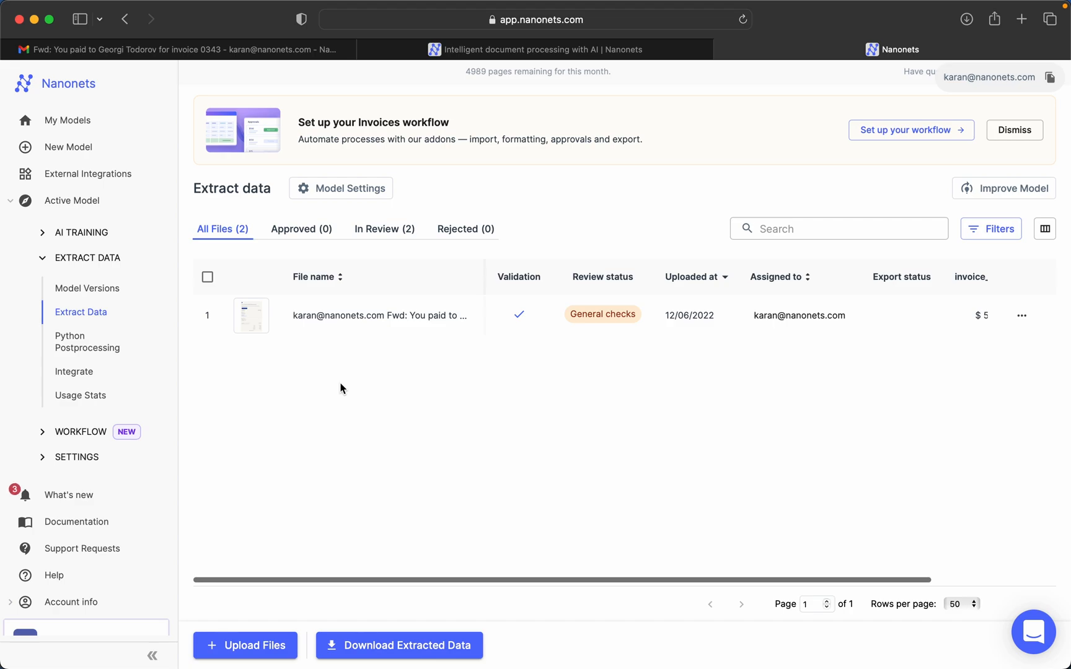
Open the imported PayPal email file to see its extracted fields
click(380, 315)
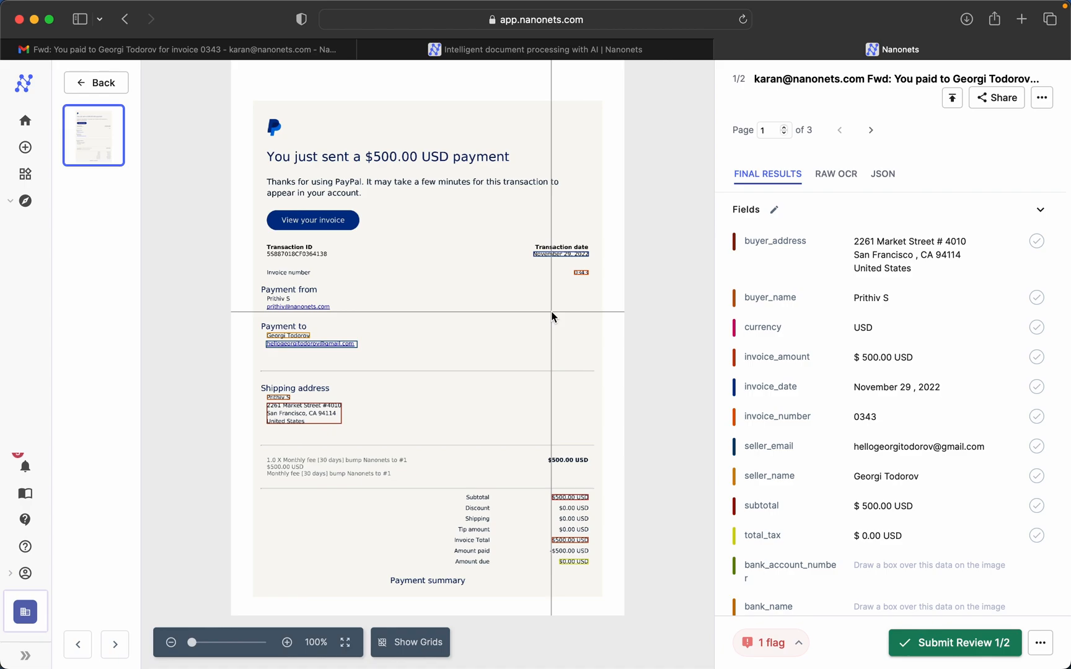
mouse_move(588, 344)
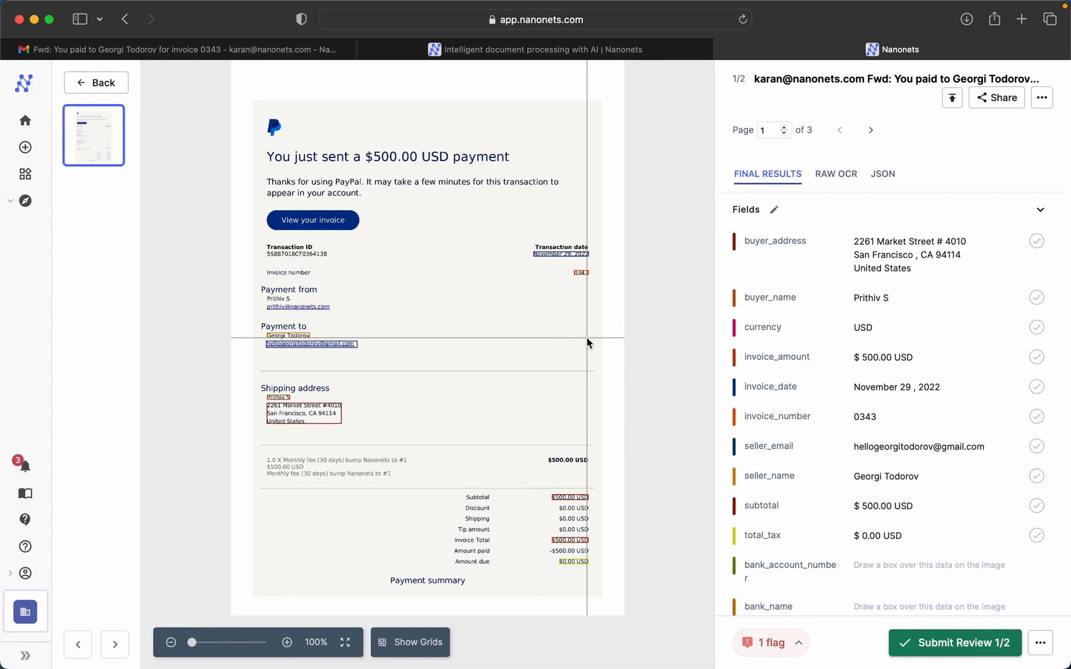
mouse_move(654, 242)
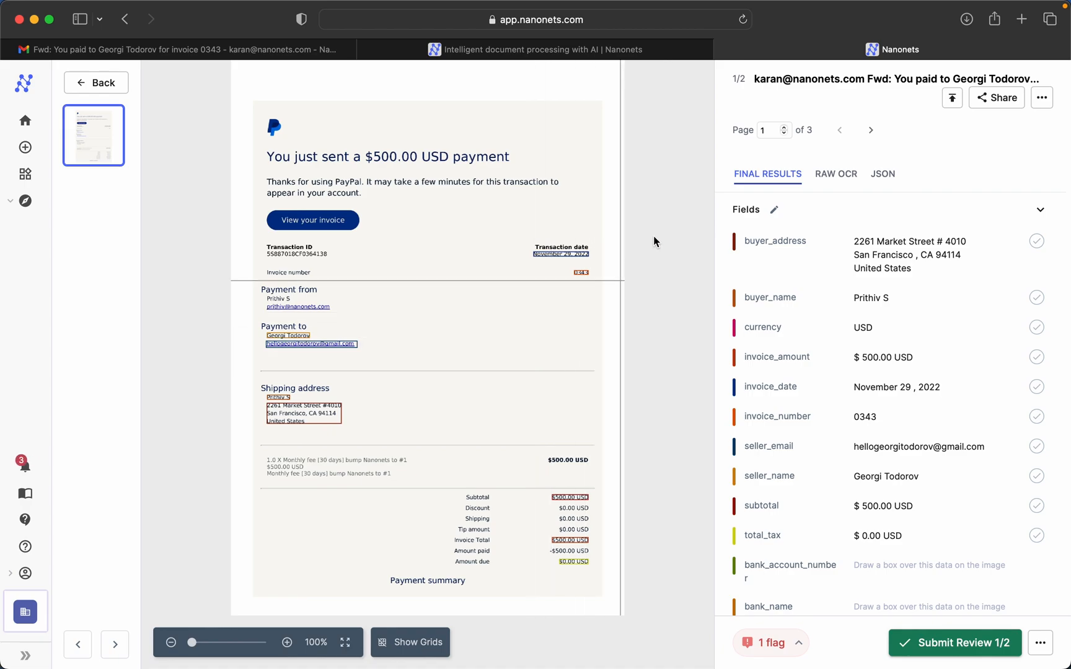
mouse_move(699, 379)
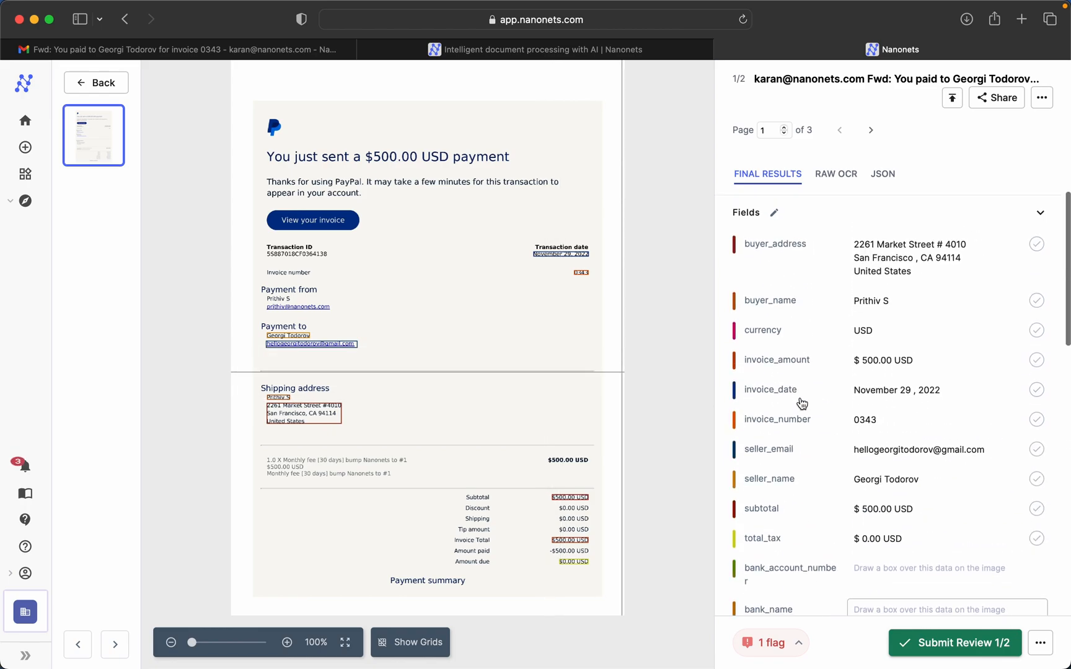
Review the extracted invoice fields, return to the file list, and open Workflow setup
click(896, 390)
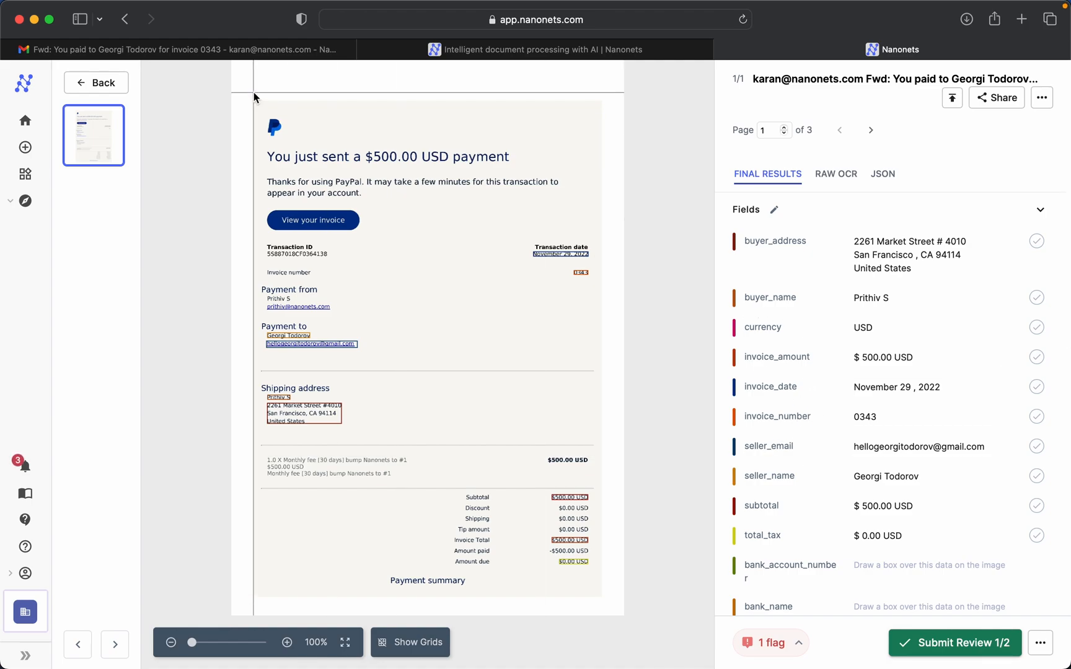
click(95, 81)
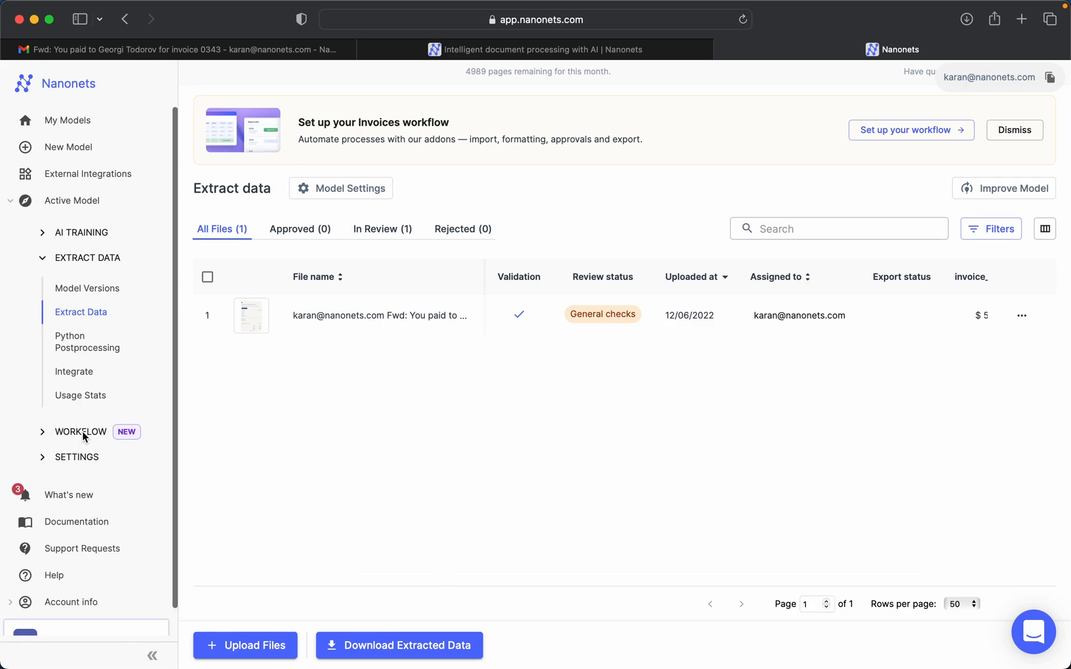
click(80, 432)
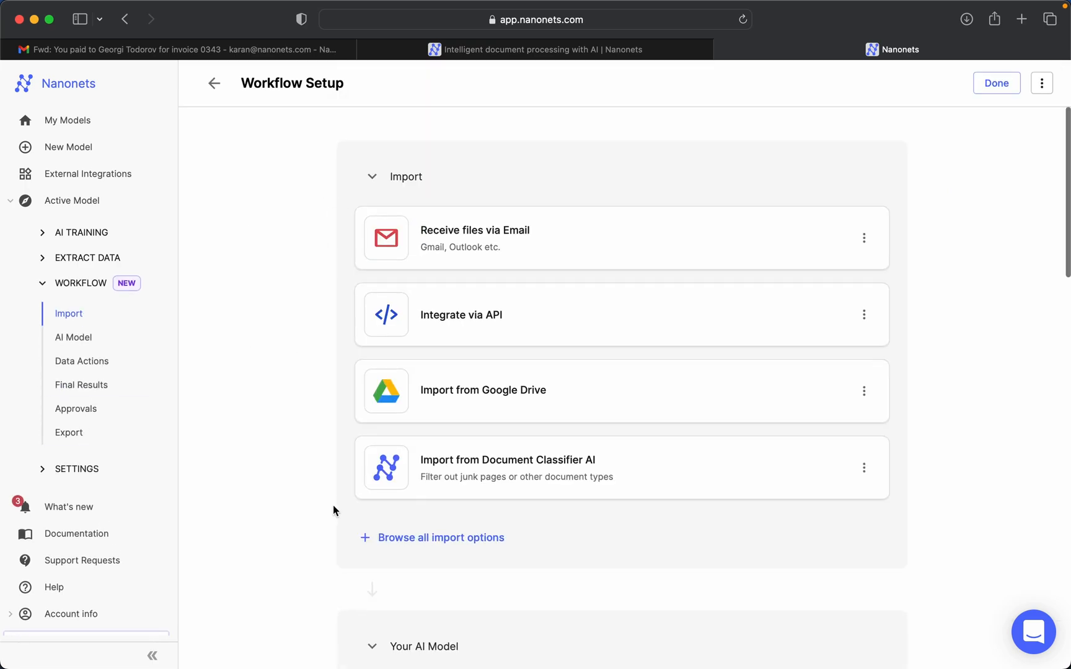
scroll(down, 3)
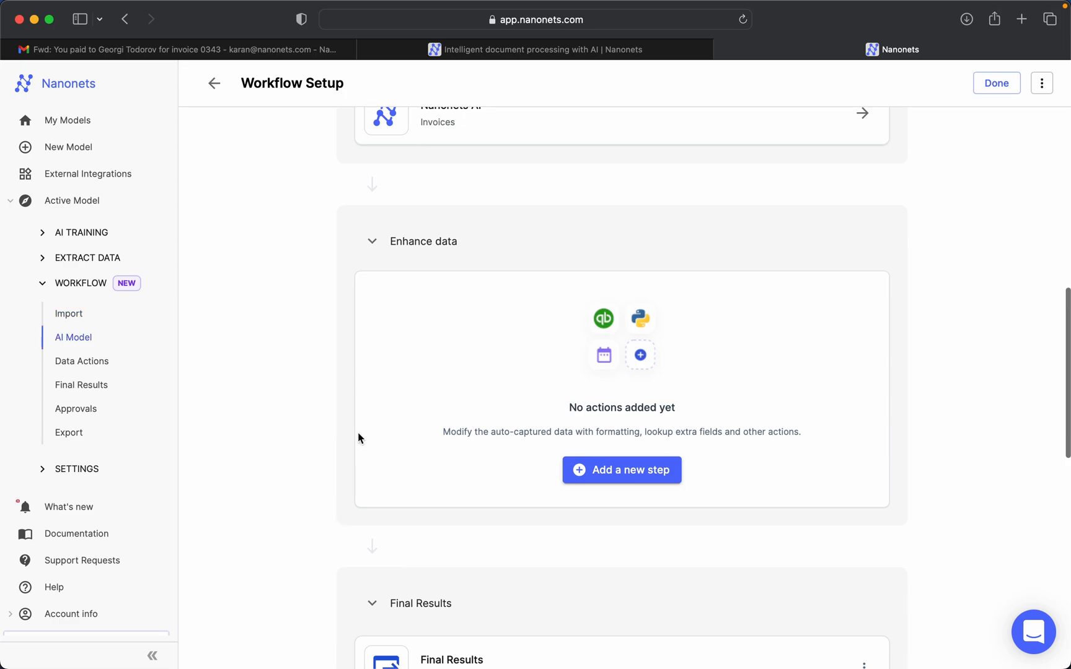
scroll(down, 3)
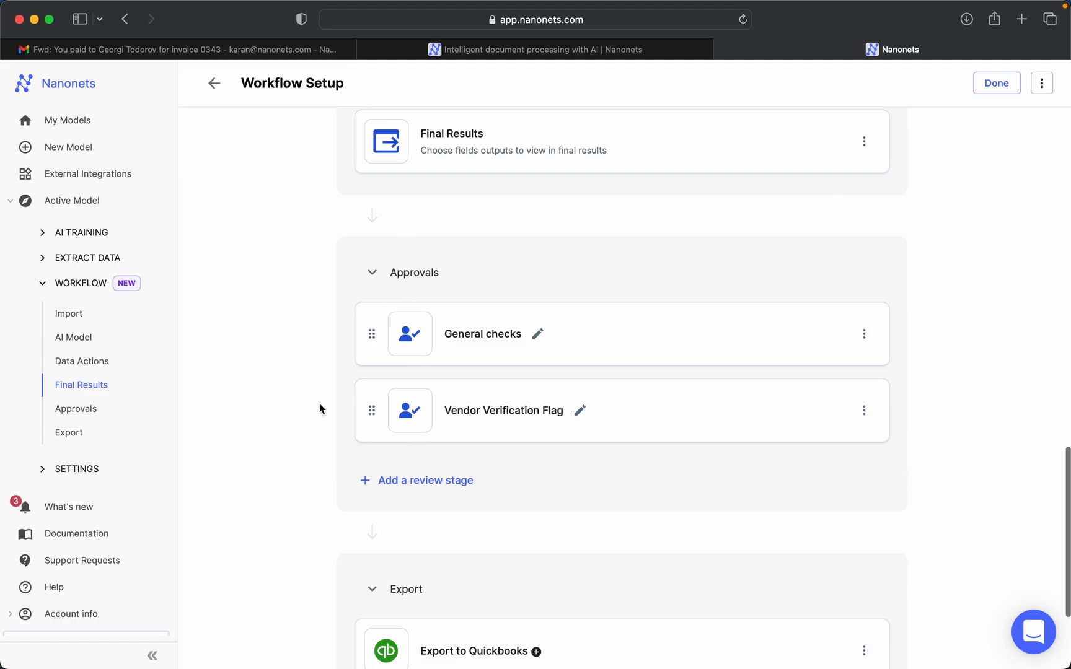
scroll(down, 3)
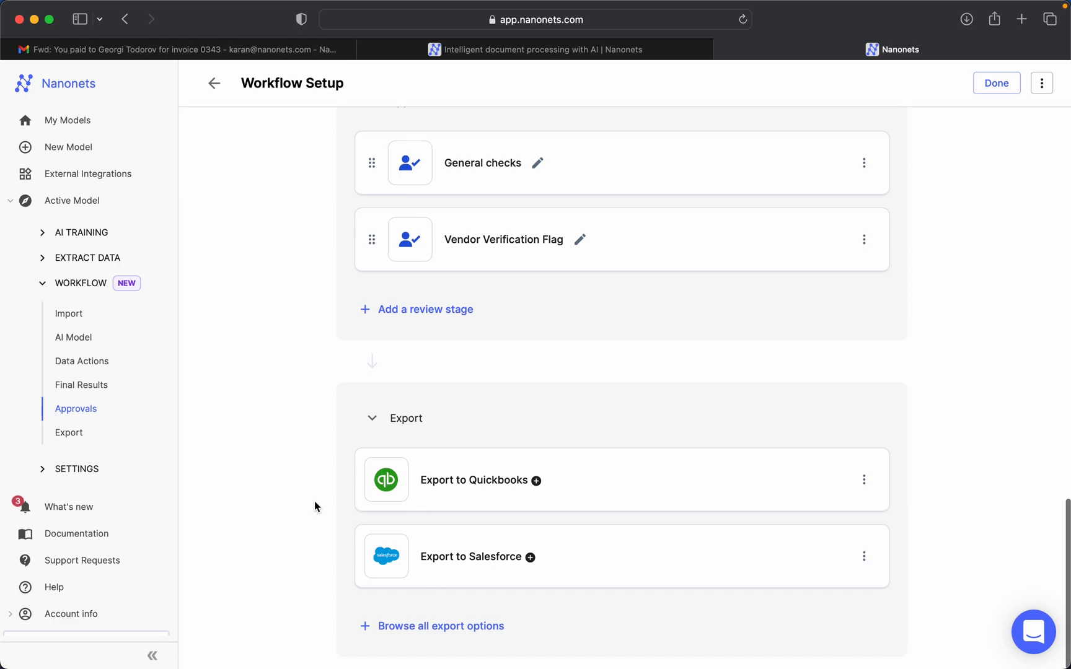
mouse_move(291, 577)
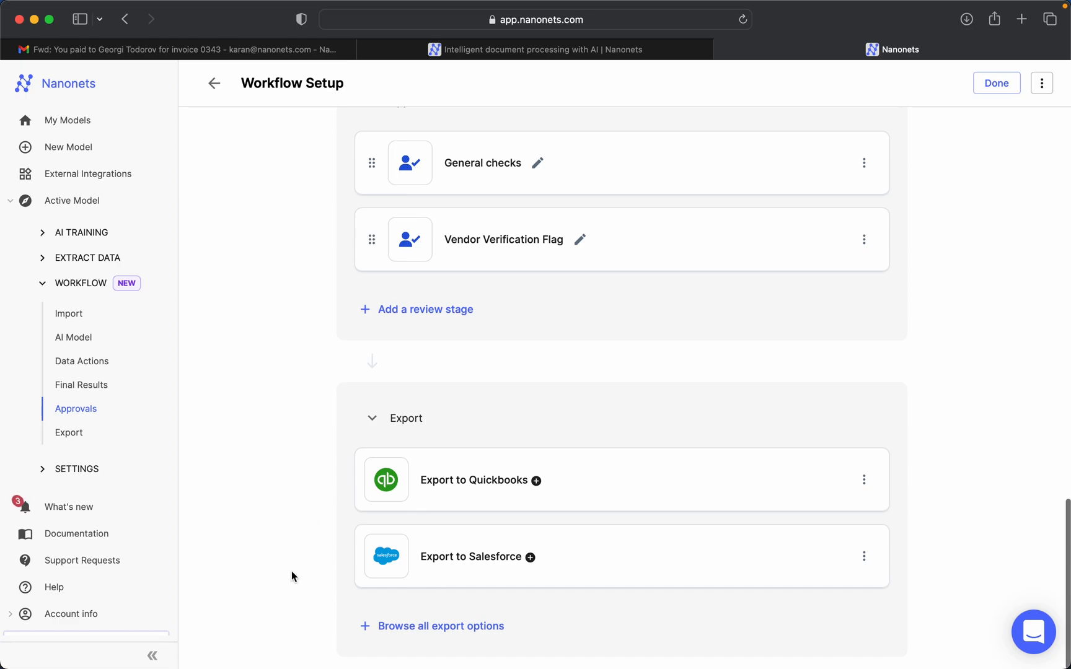
Browse all export options under the workflow's Export section
click(440, 625)
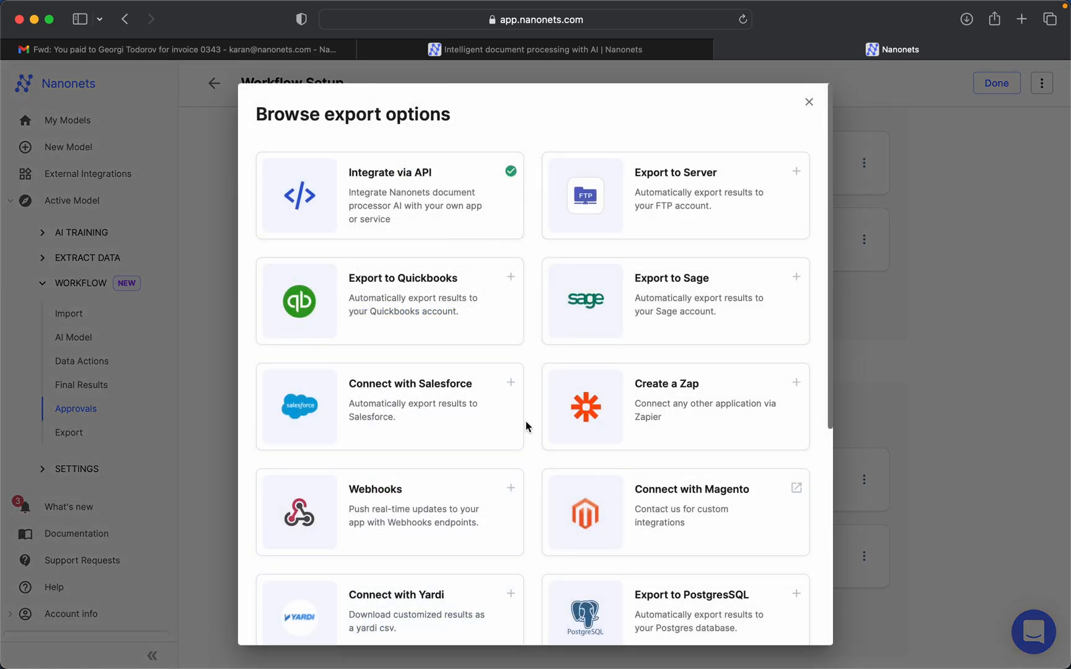
mouse_move(533, 416)
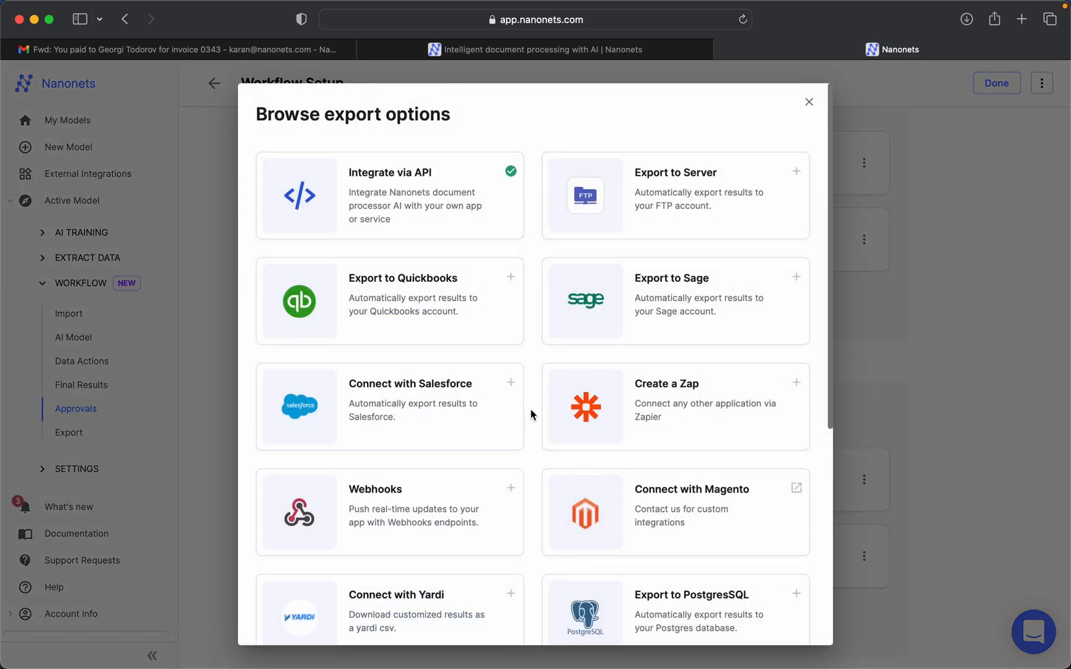